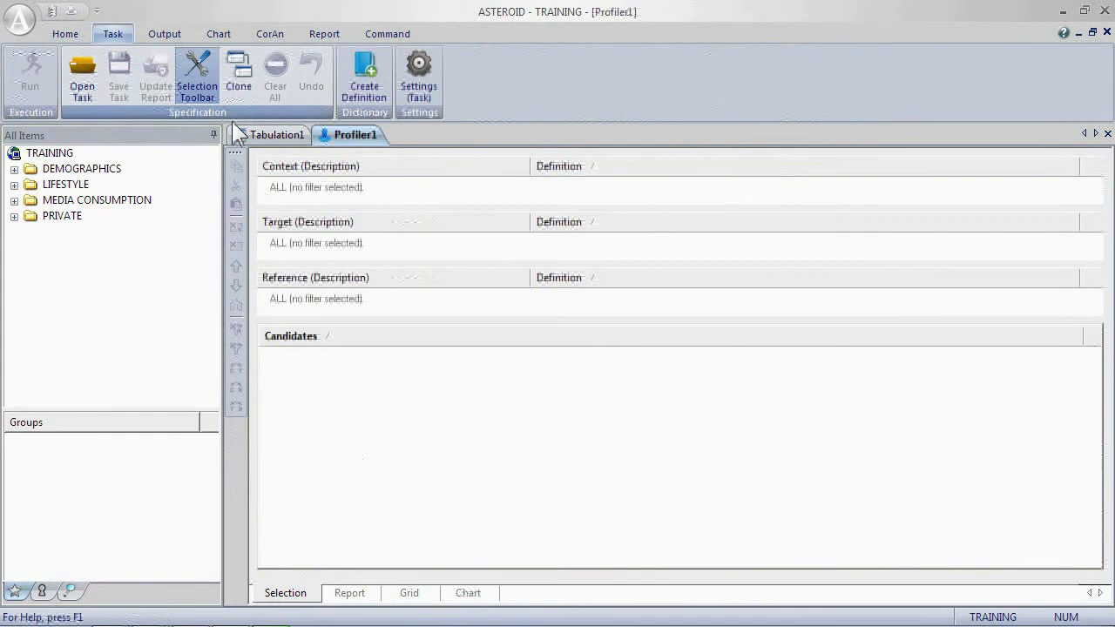
mouse_move(324, 200)
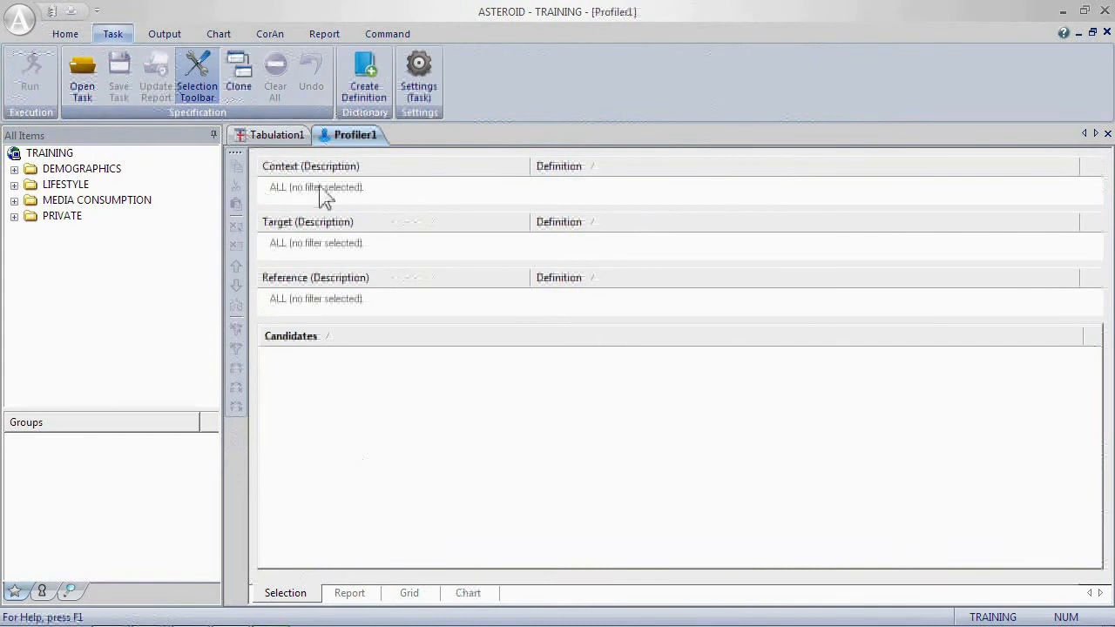
mouse_move(316, 309)
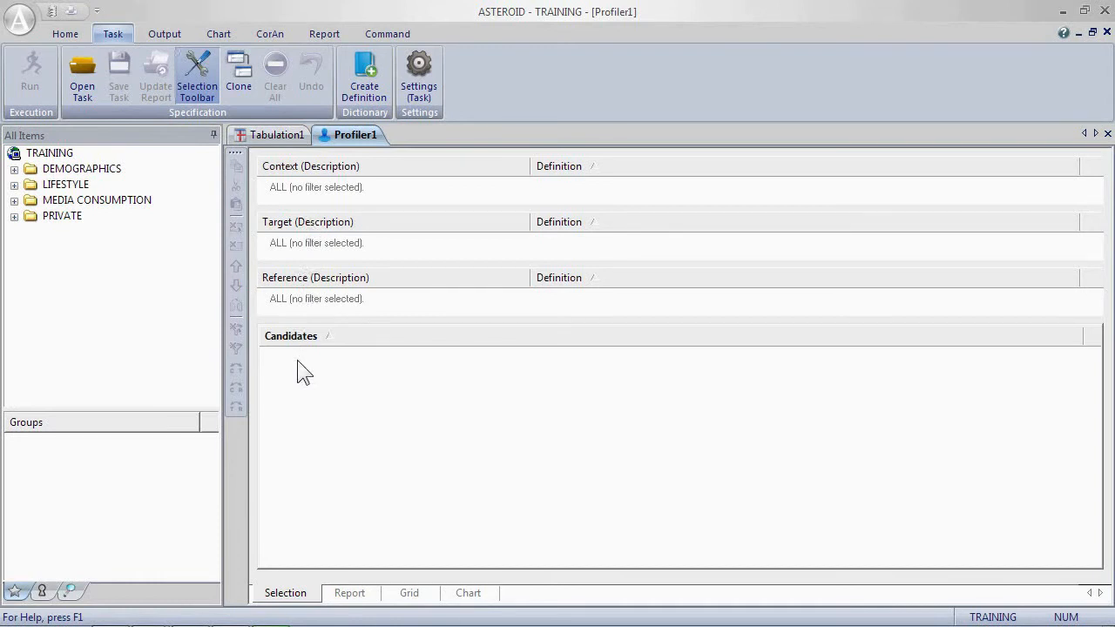
Expand Media Consumption > Print to set Family Life as target, with MAJOR DEMOGRAPHICS as candidates.
click(14, 199)
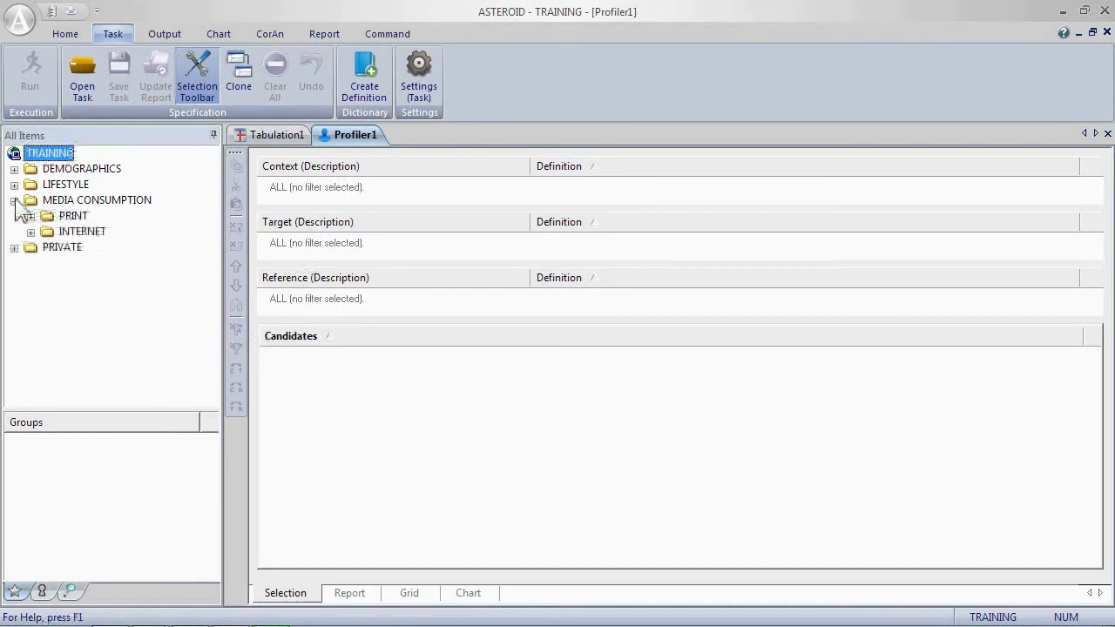
click(31, 215)
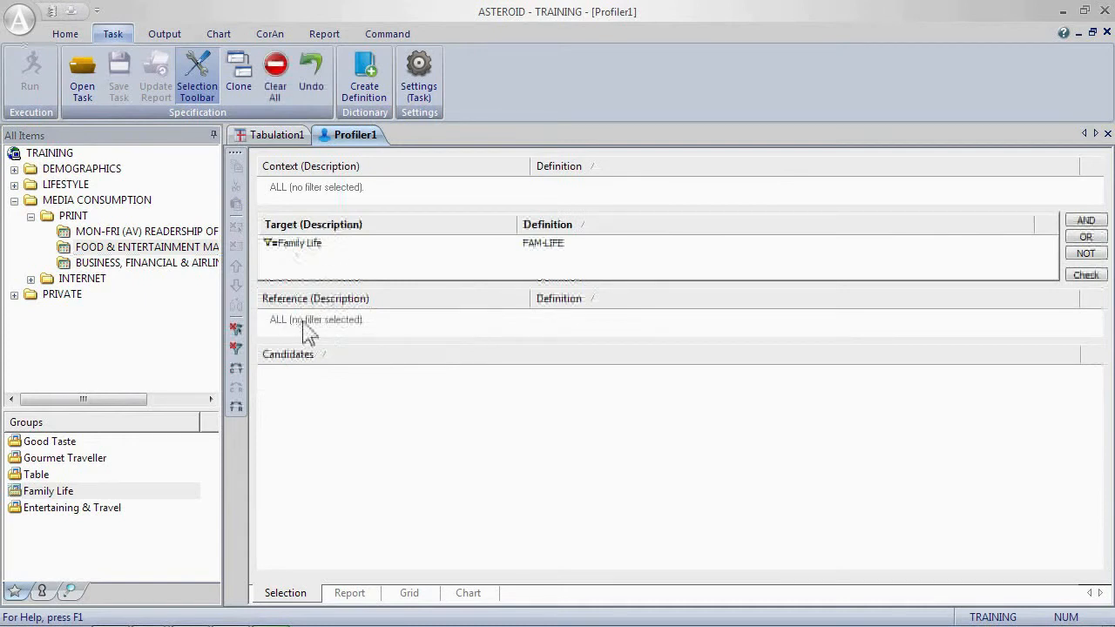
mouse_move(292, 377)
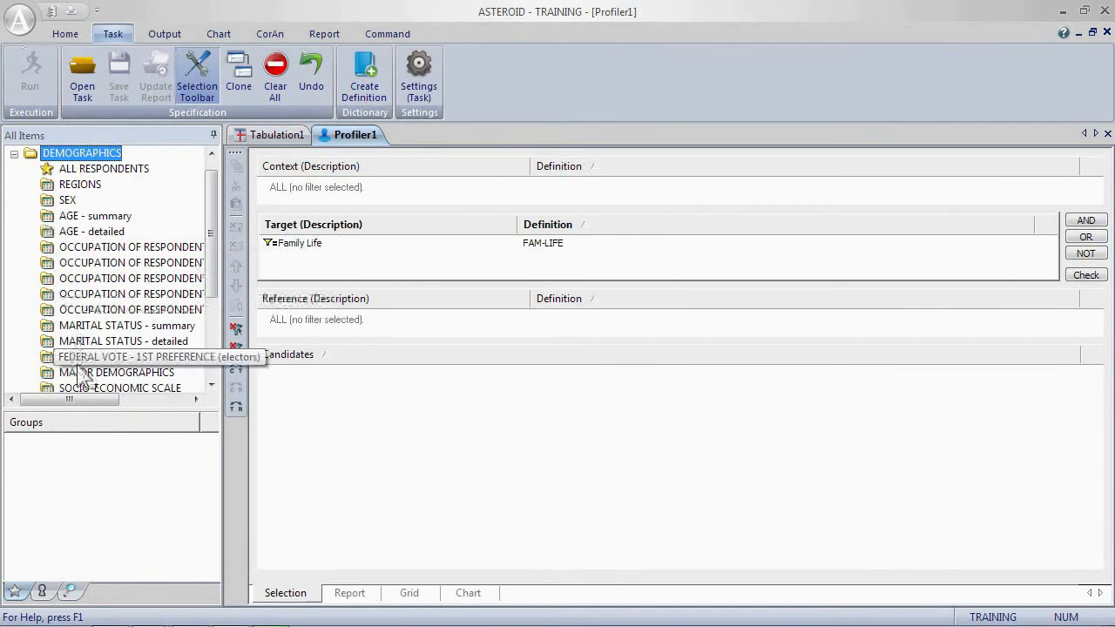
click(115, 372)
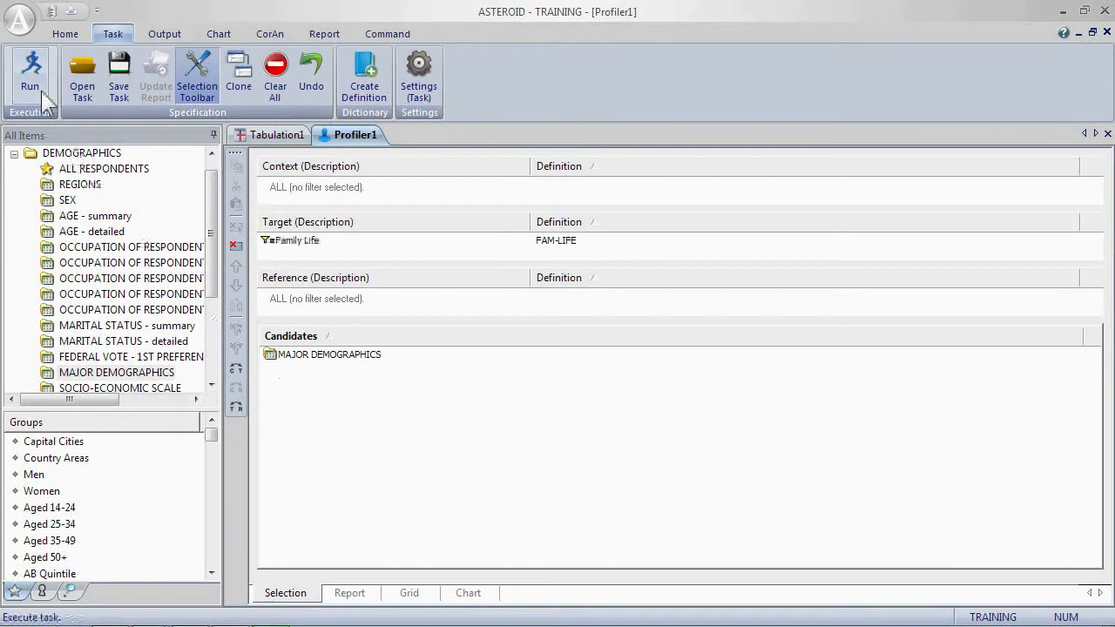
Run the profile and review the Women row's context %, target thousands, target % and index.
click(30, 74)
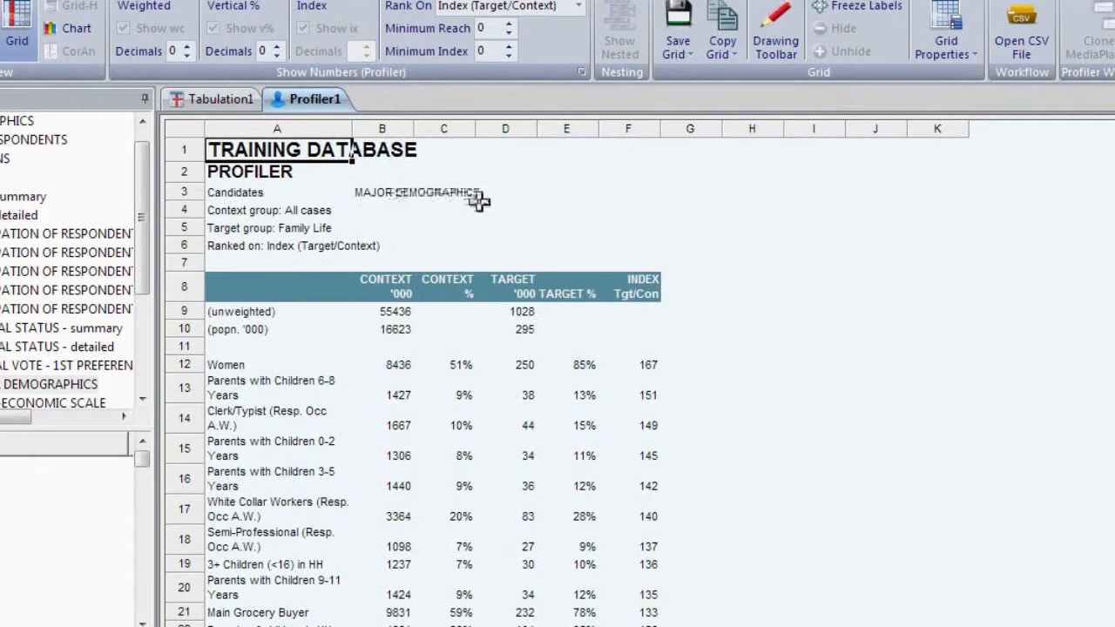
mouse_move(350, 213)
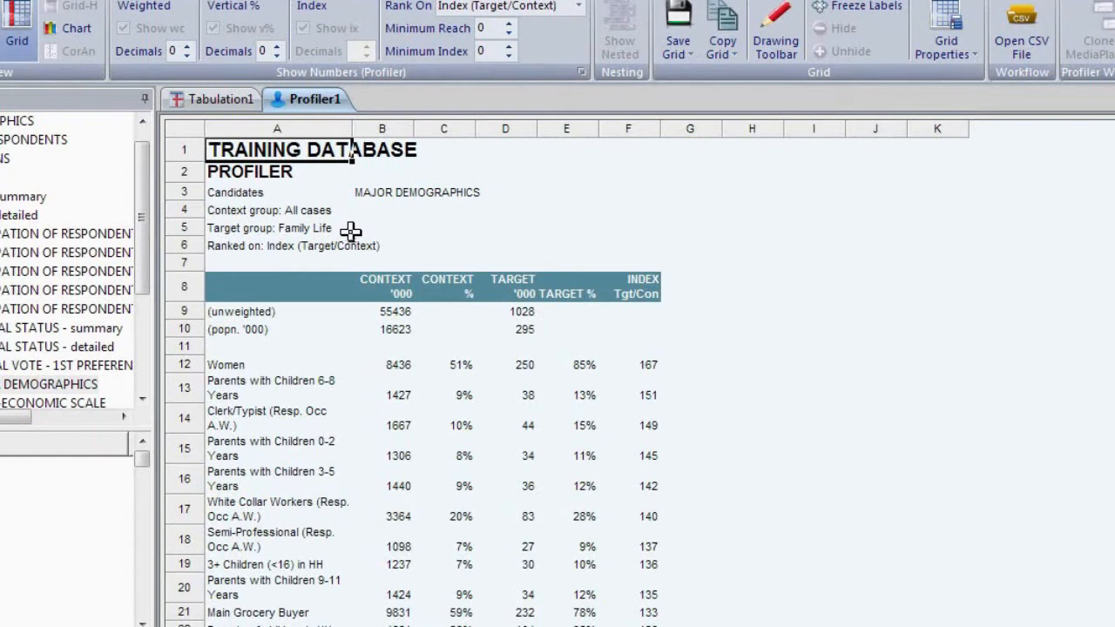
mouse_move(363, 231)
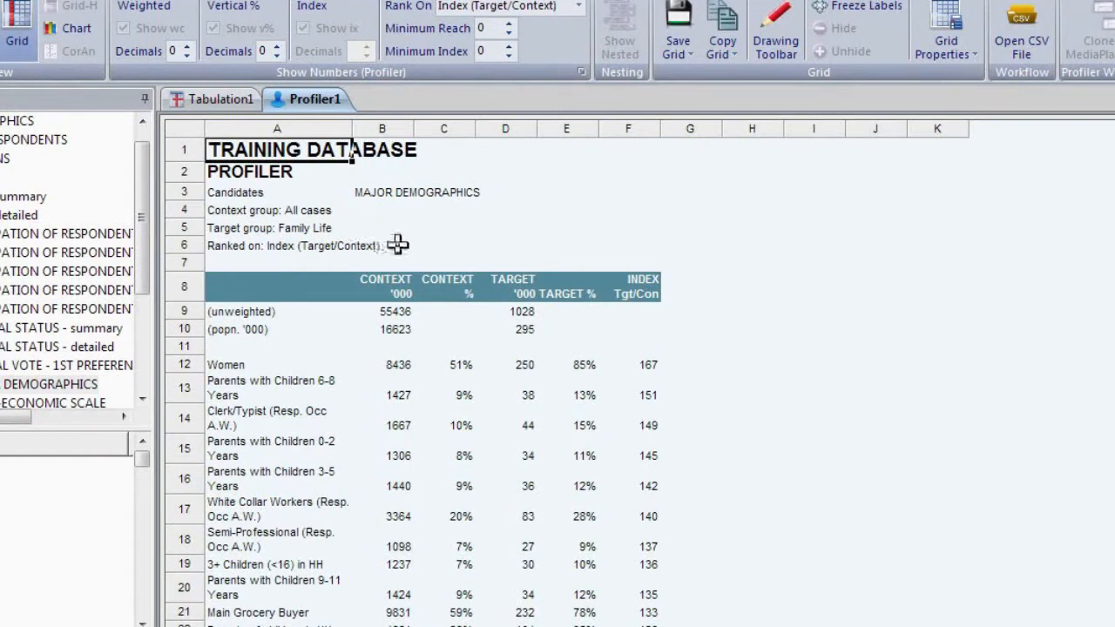
scroll(down, 3)
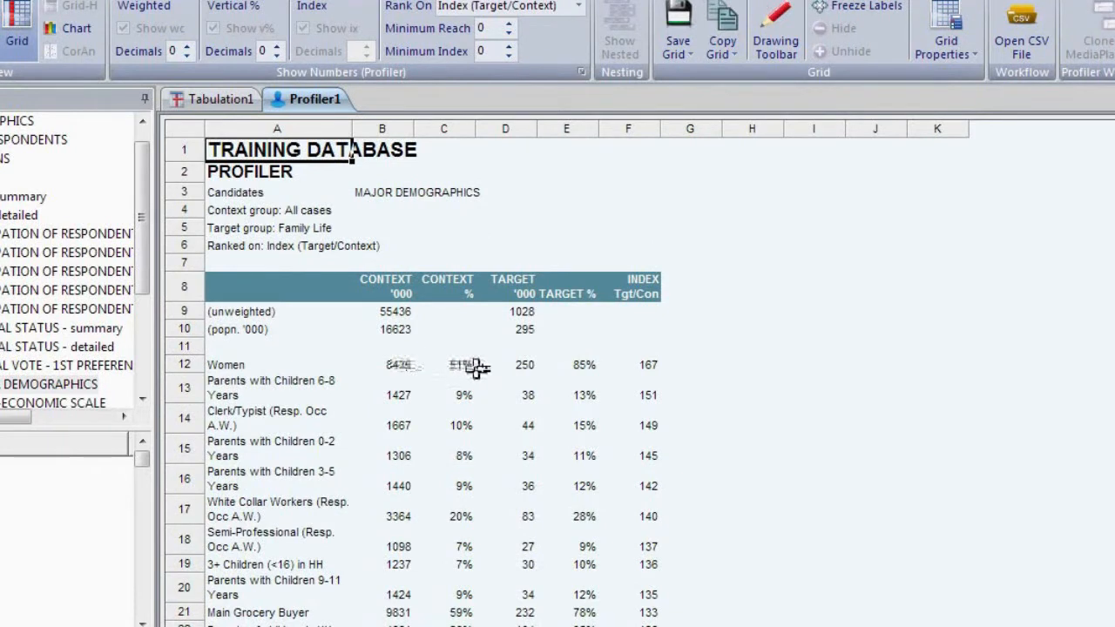
click(443, 364)
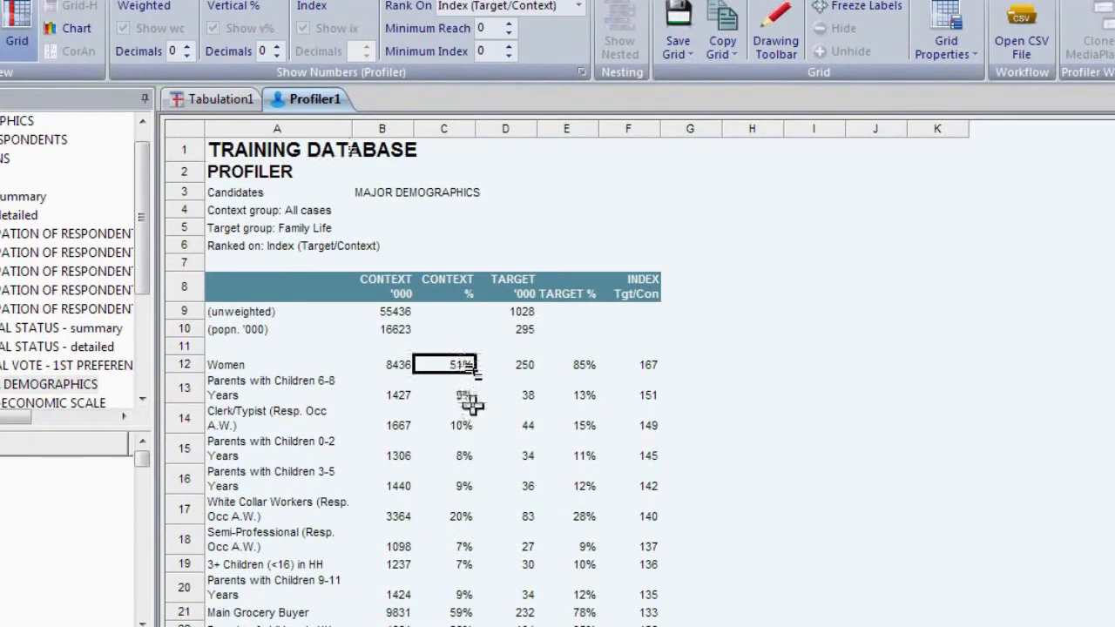
click(506, 364)
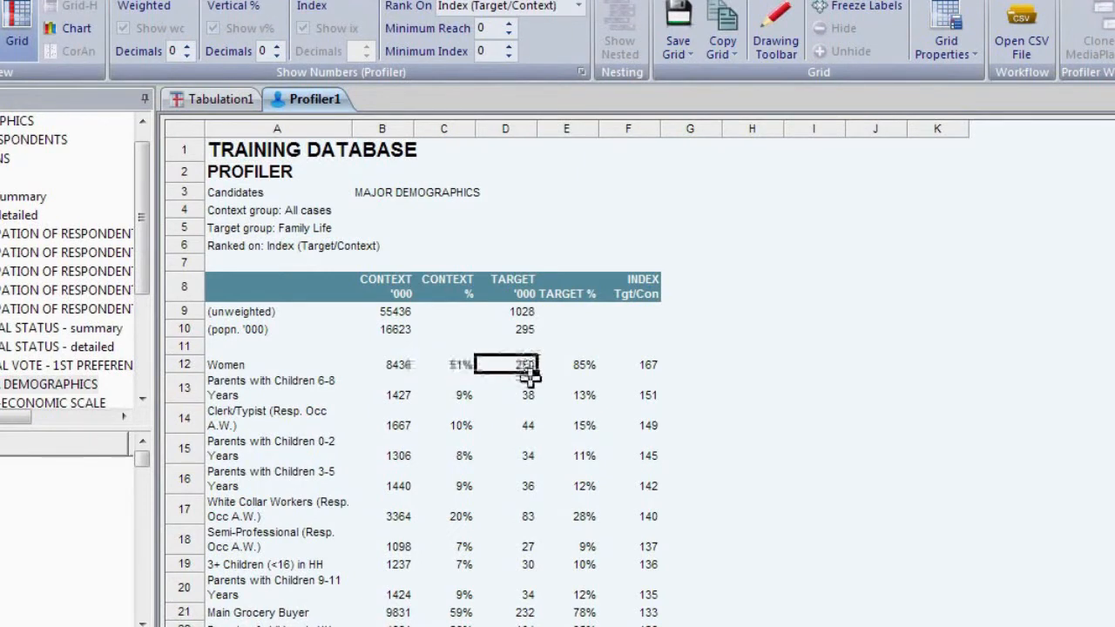
click(566, 364)
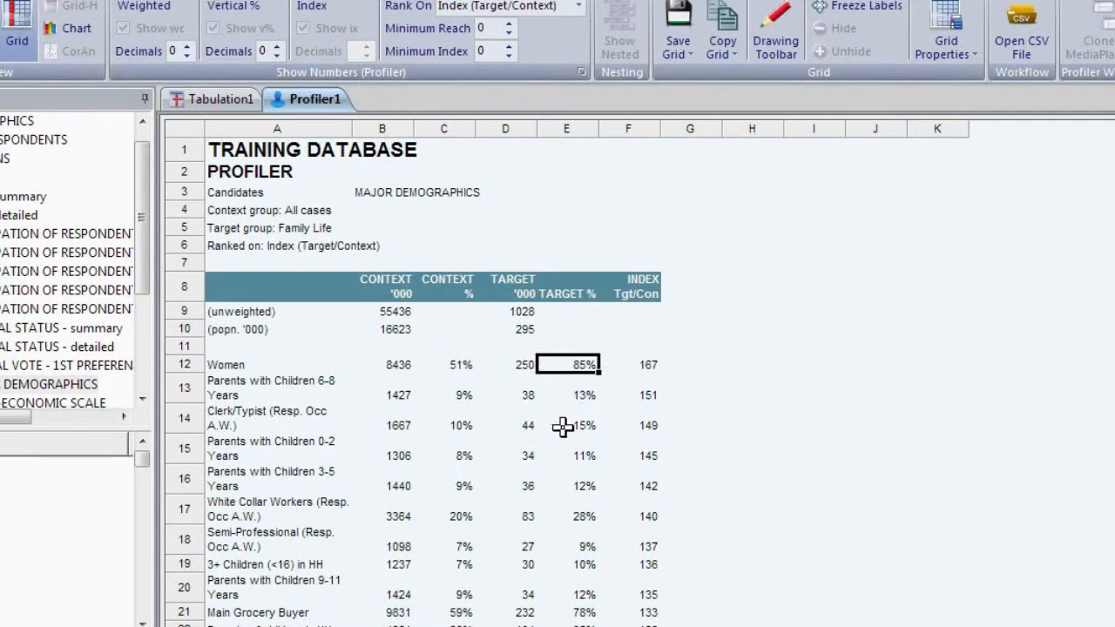
mouse_move(617, 395)
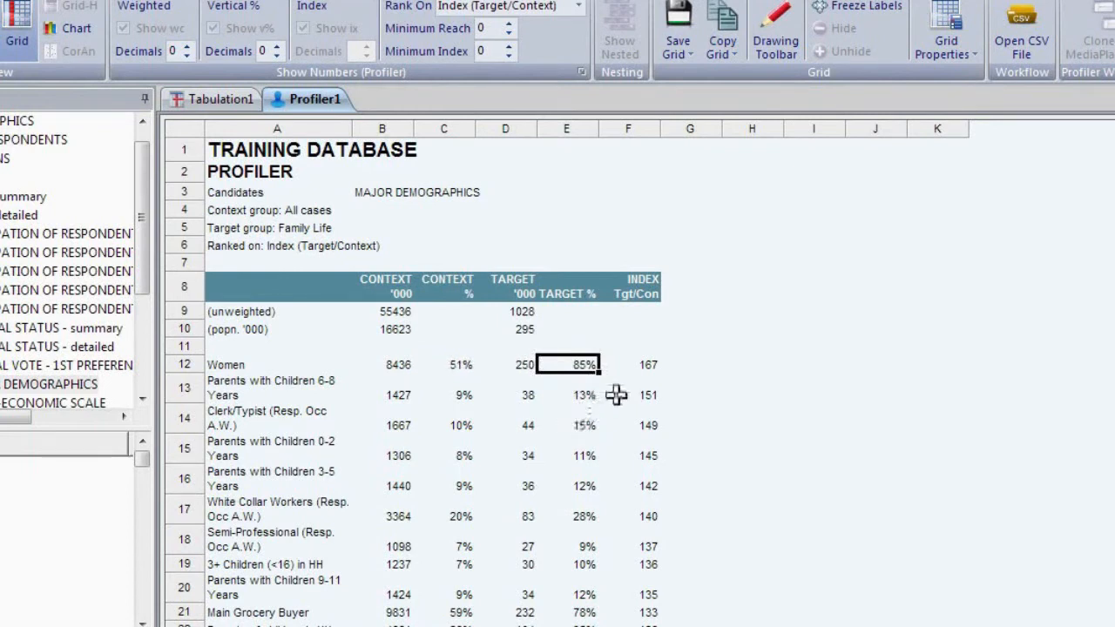
click(628, 364)
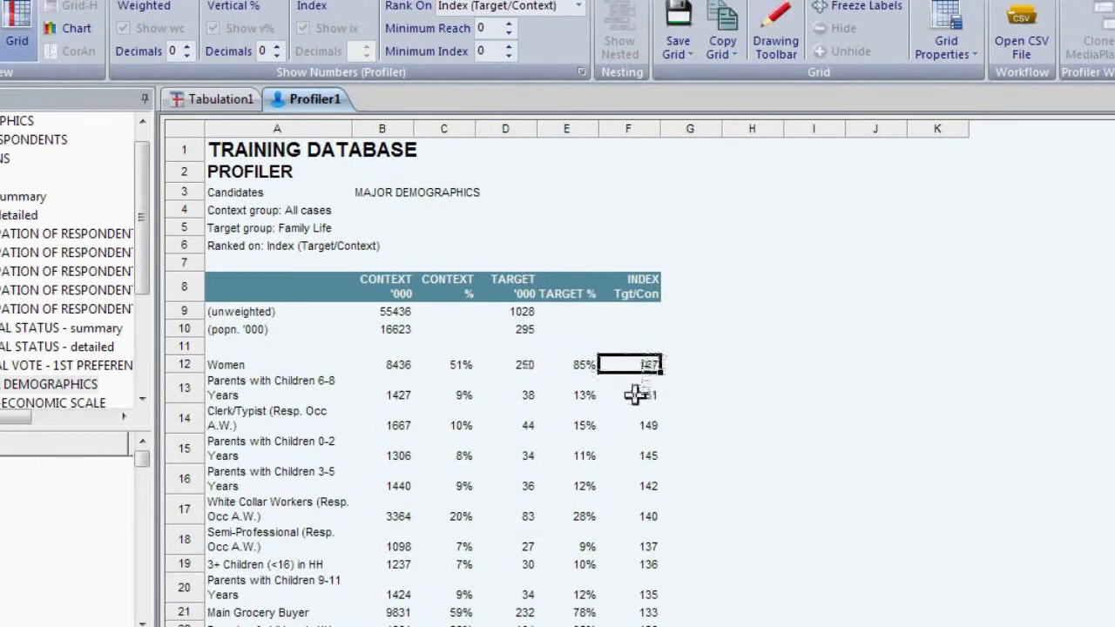
mouse_move(630, 413)
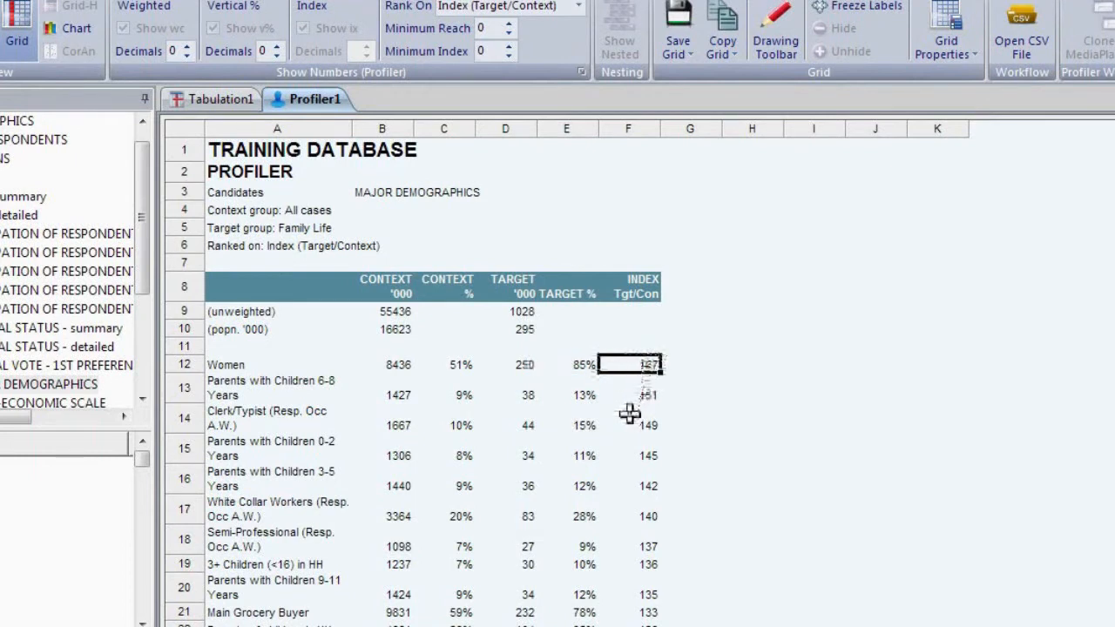
click(628, 364)
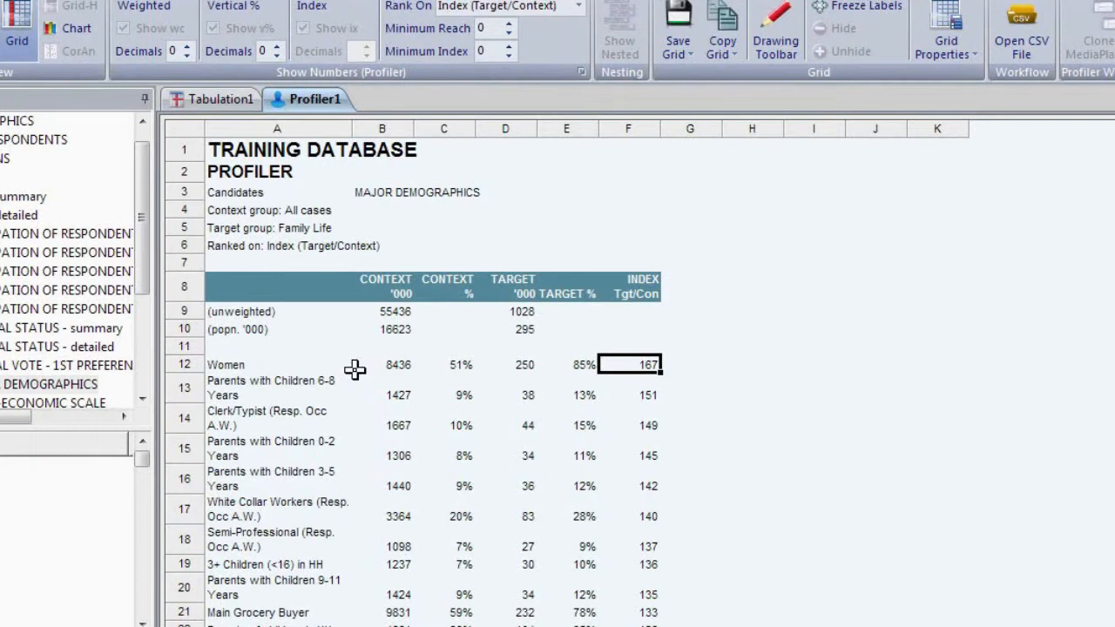
mouse_move(228, 594)
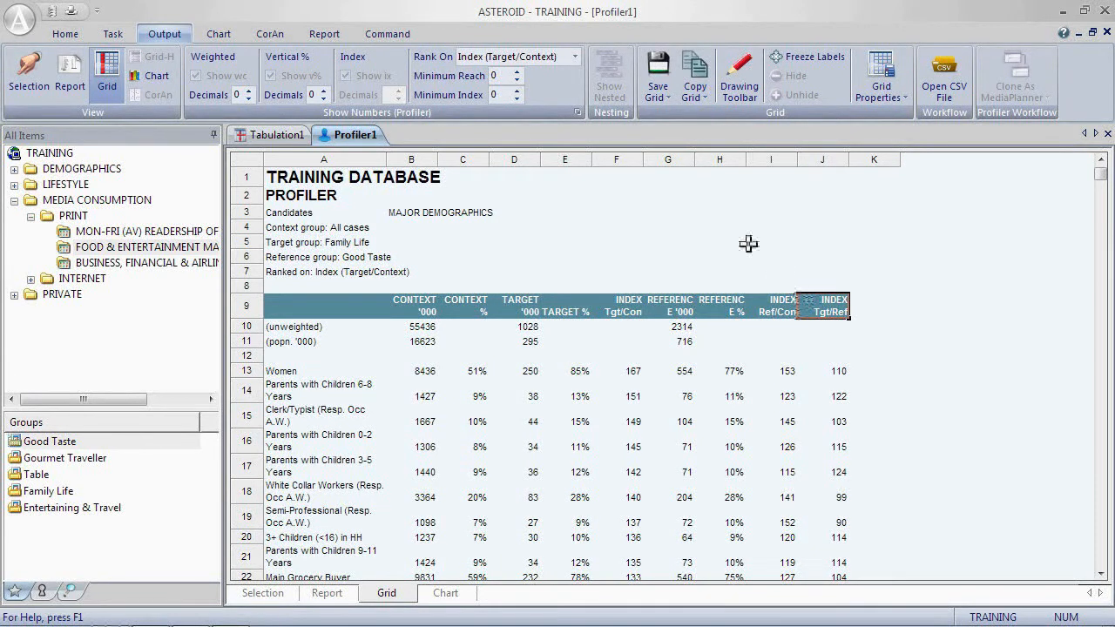
Rank the grid on Index (Target/Reference), putting Older Household first at 174.
click(574, 57)
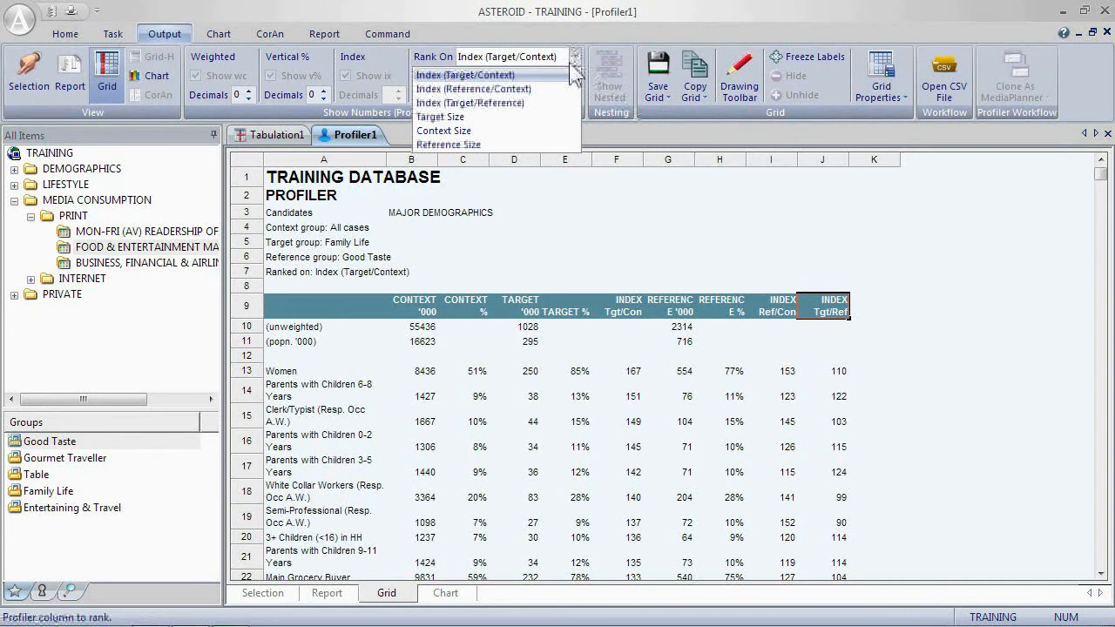
mouse_move(470, 103)
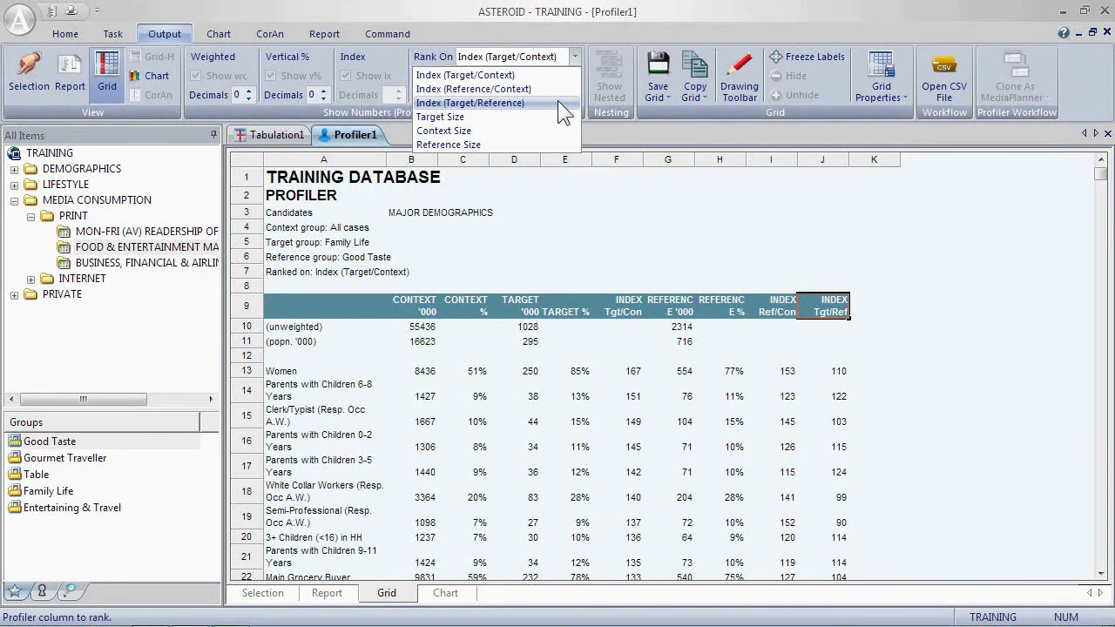
click(470, 103)
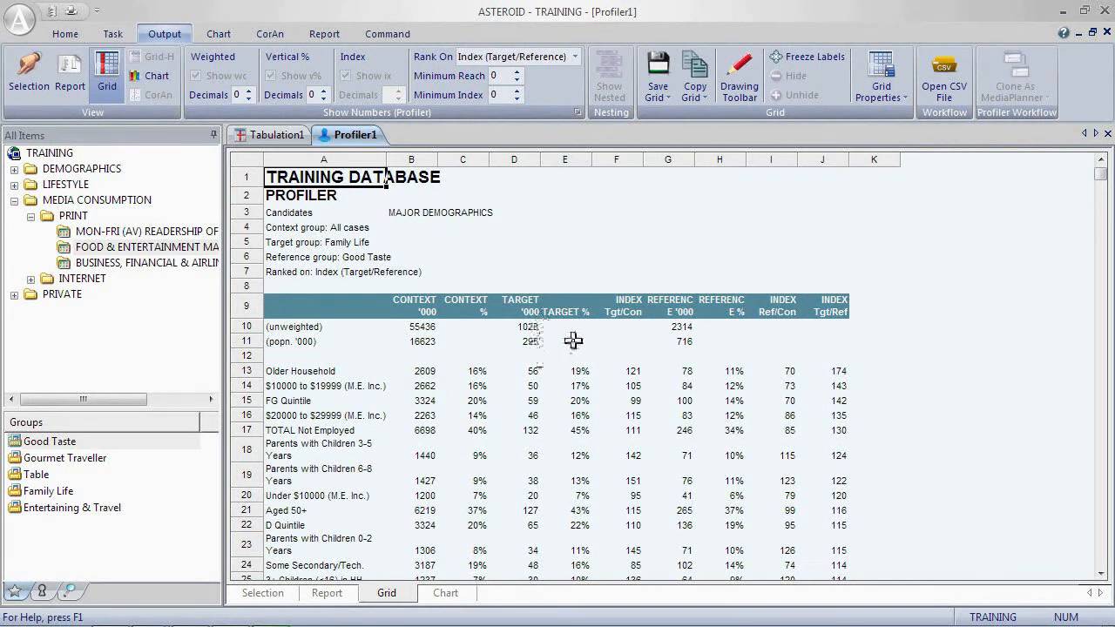
mouse_move(618, 336)
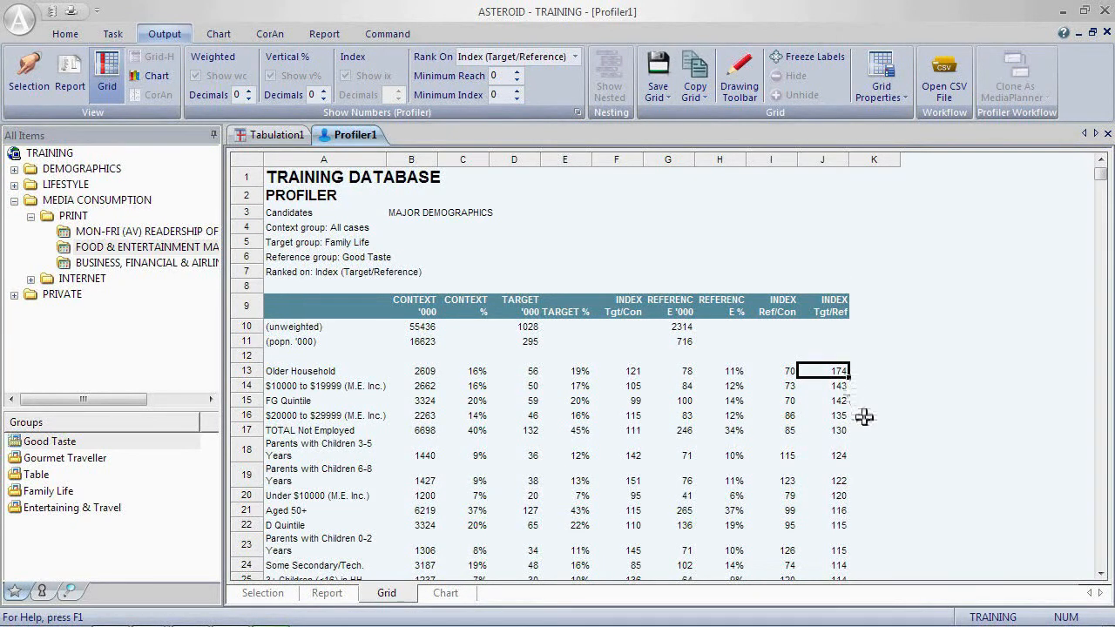
mouse_move(458, 357)
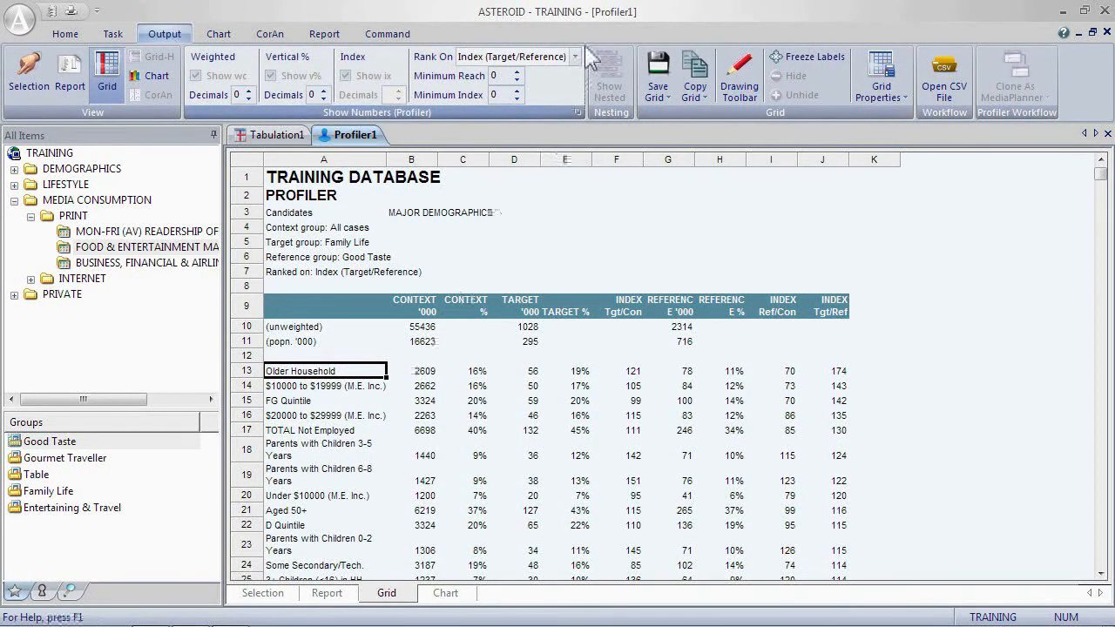
click(573, 56)
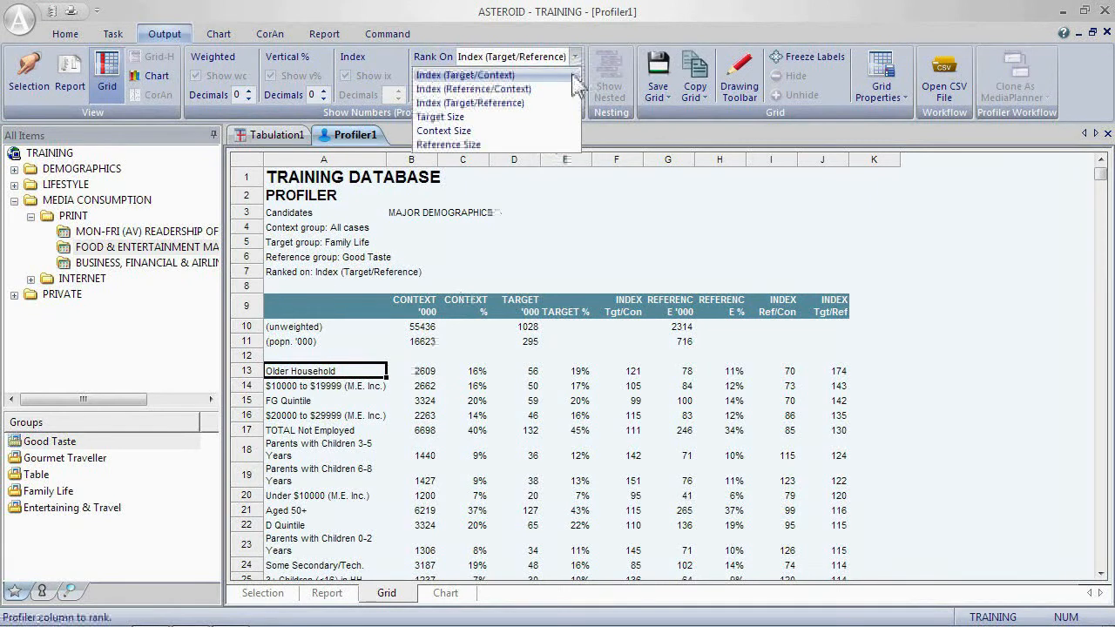
Rank on Index (Target/Context); review Women (167, 85%) and parents of 6–8 year olds (151, 13%).
click(464, 75)
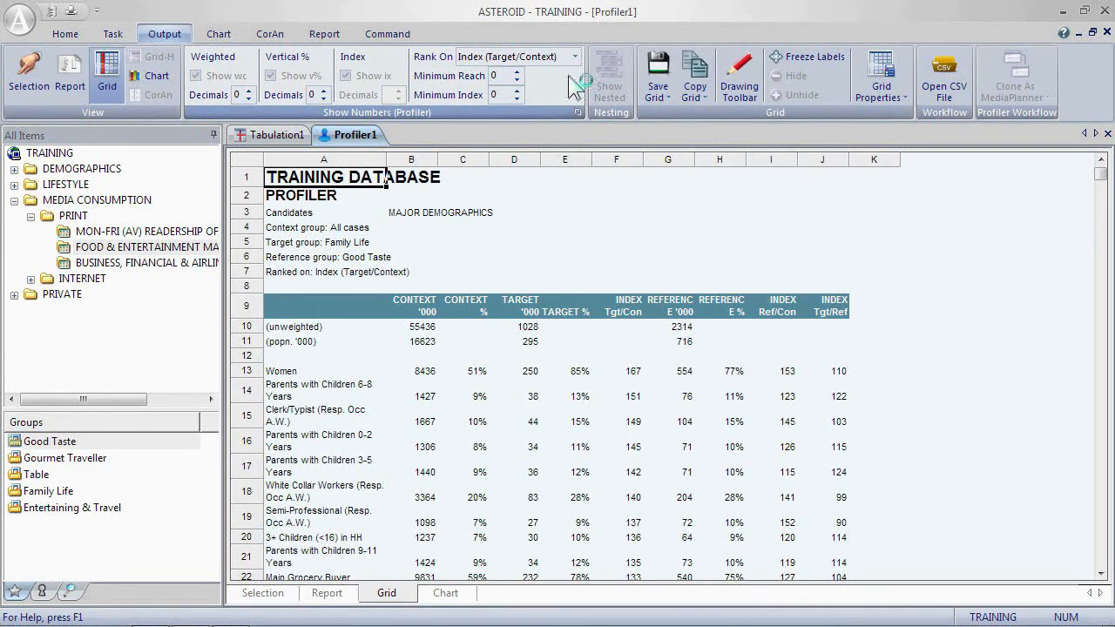
click(617, 370)
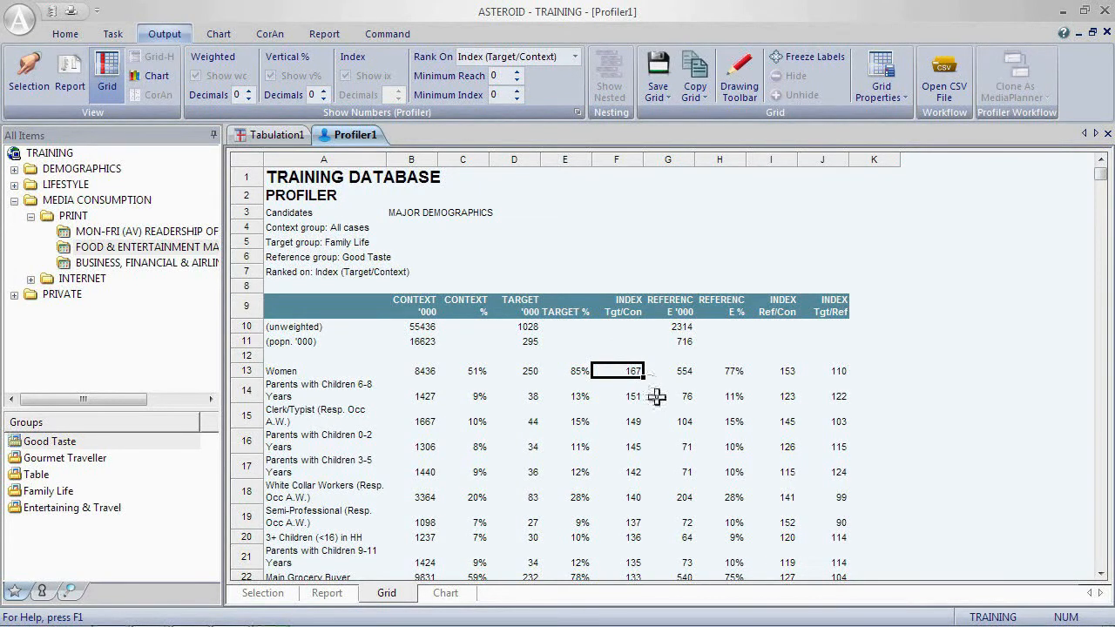
click(564, 370)
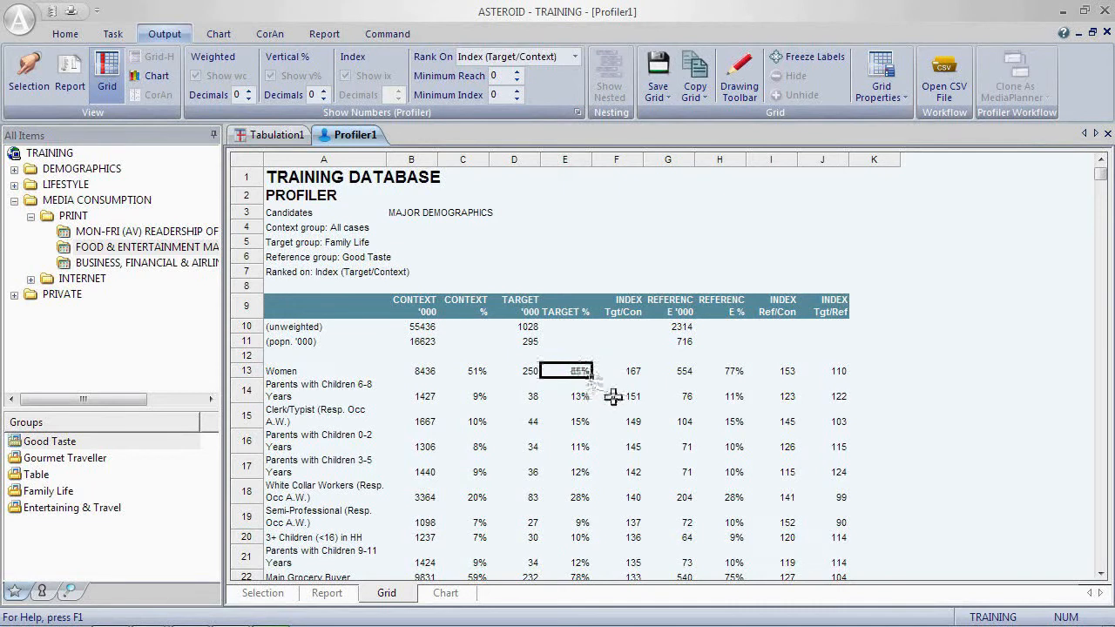
click(615, 390)
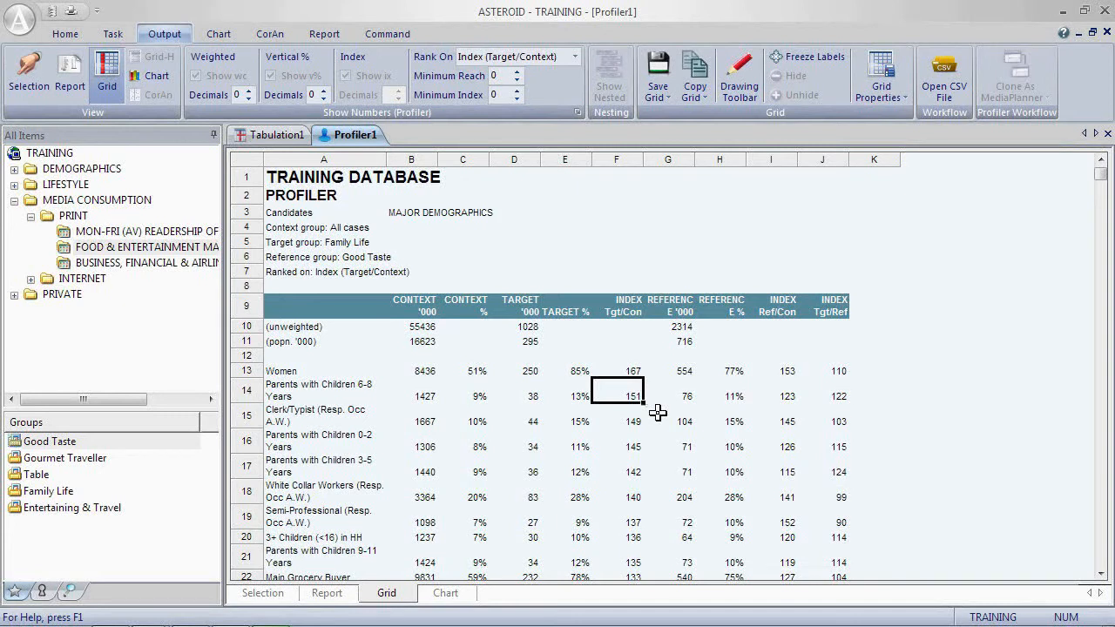
click(564, 389)
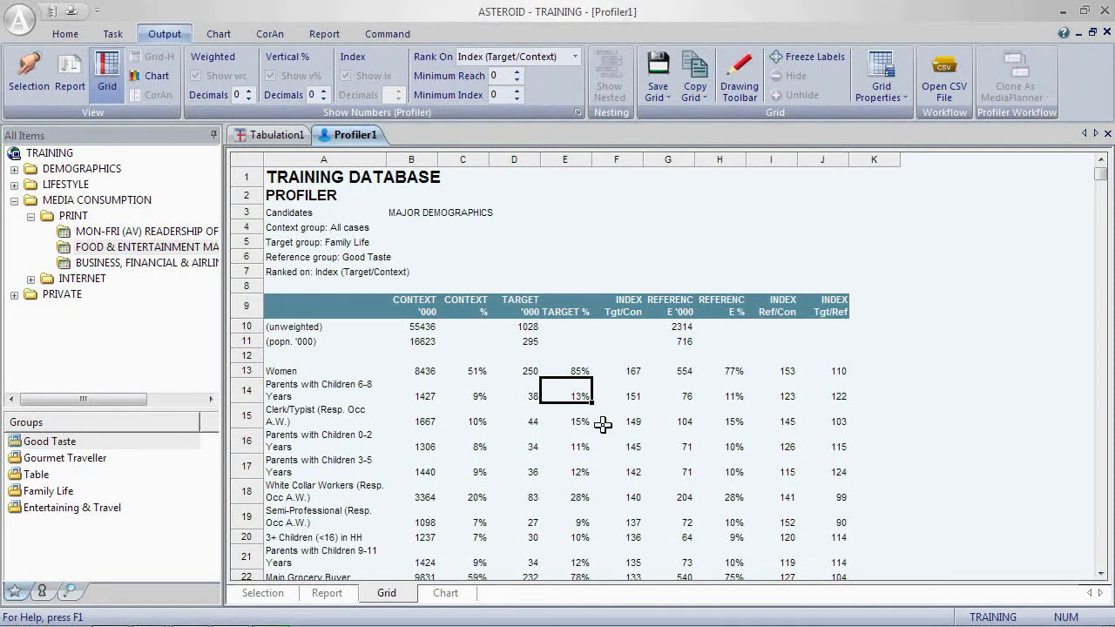
Review White Collar Workers' index of 140 and 28% target share, then return to Selection.
click(616, 492)
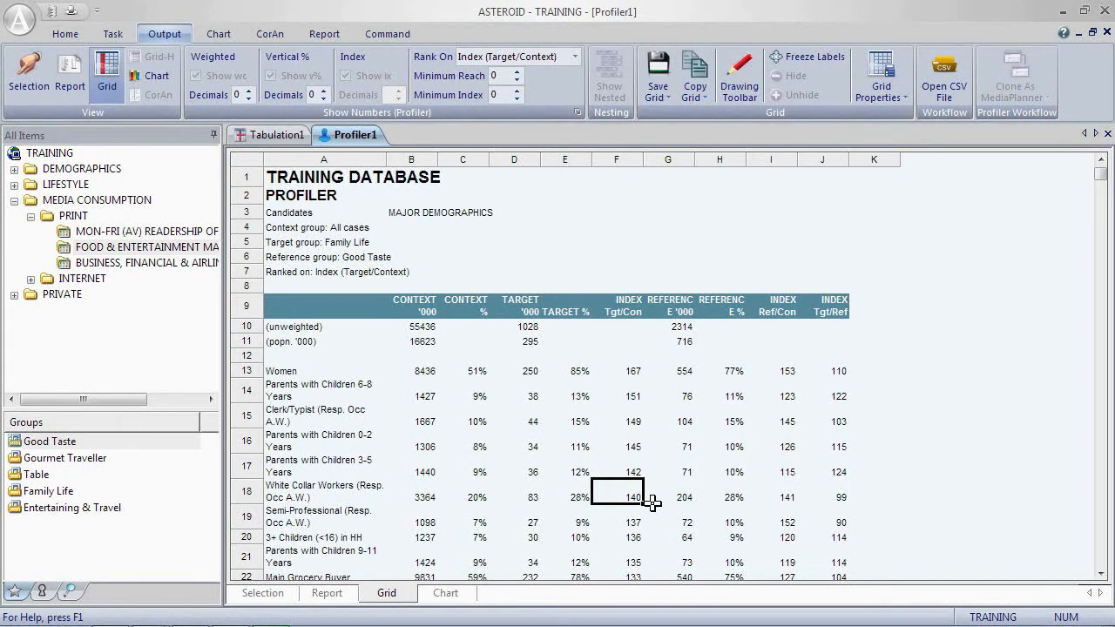
click(564, 492)
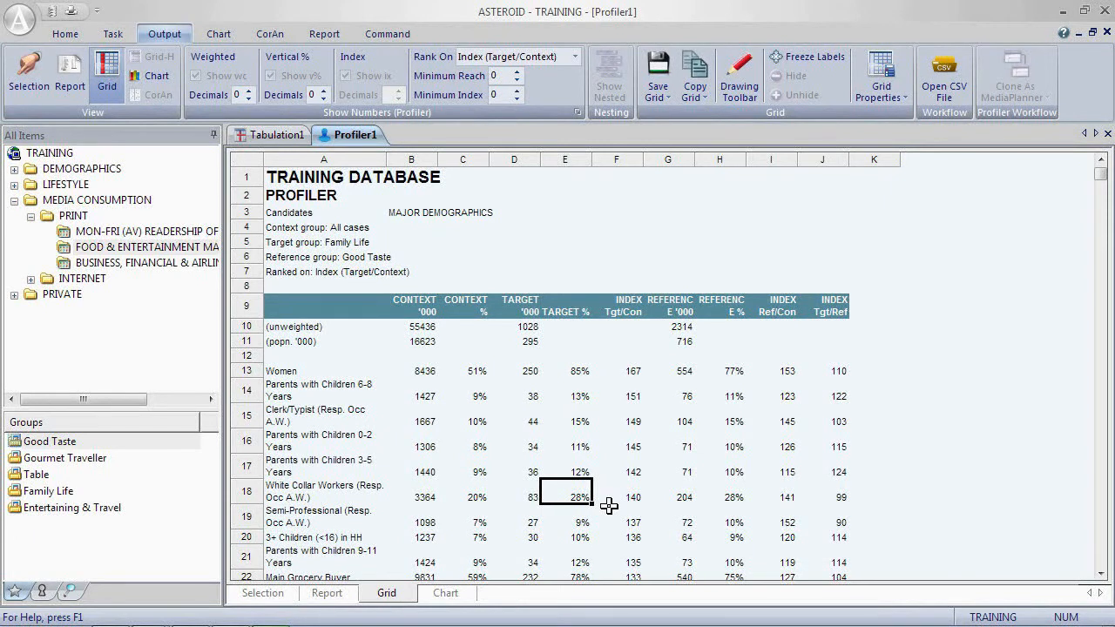
scroll(down, 3)
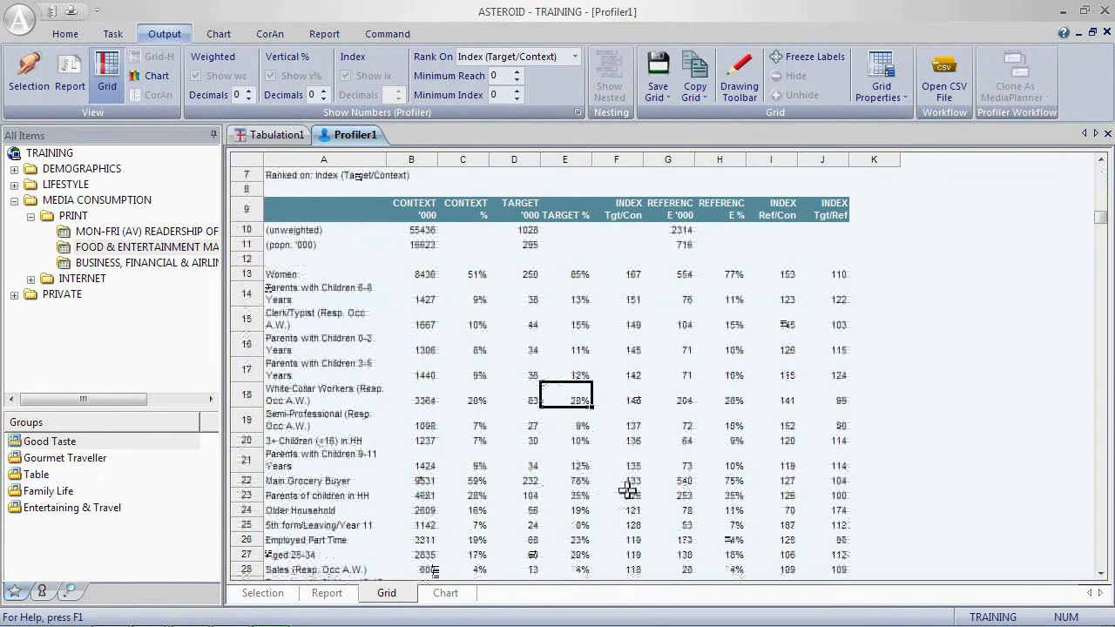
click(616, 480)
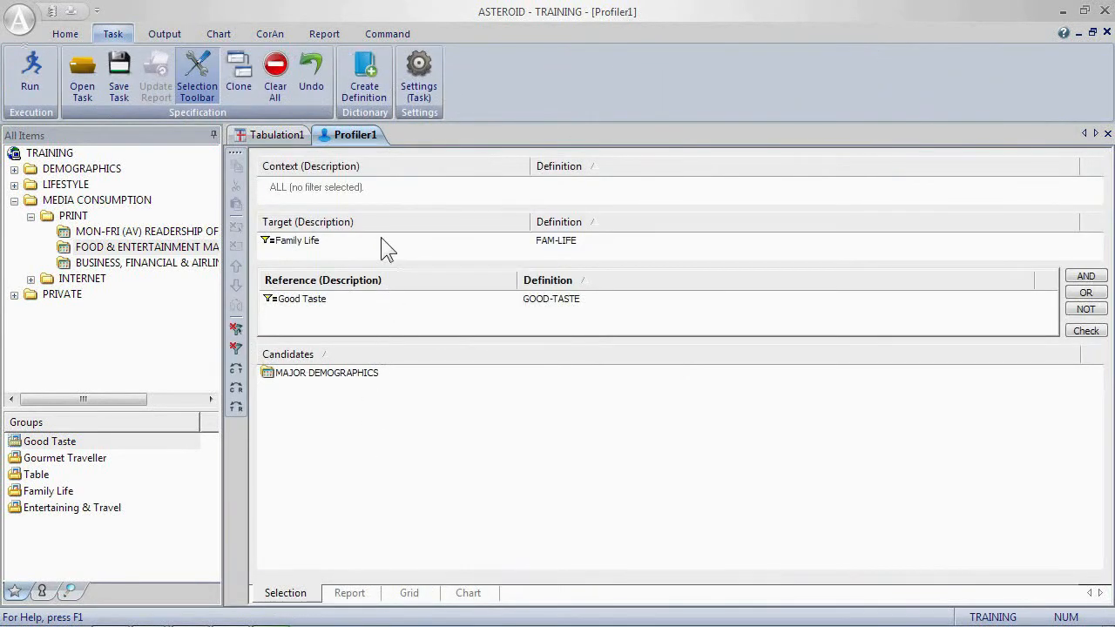
mouse_move(397, 250)
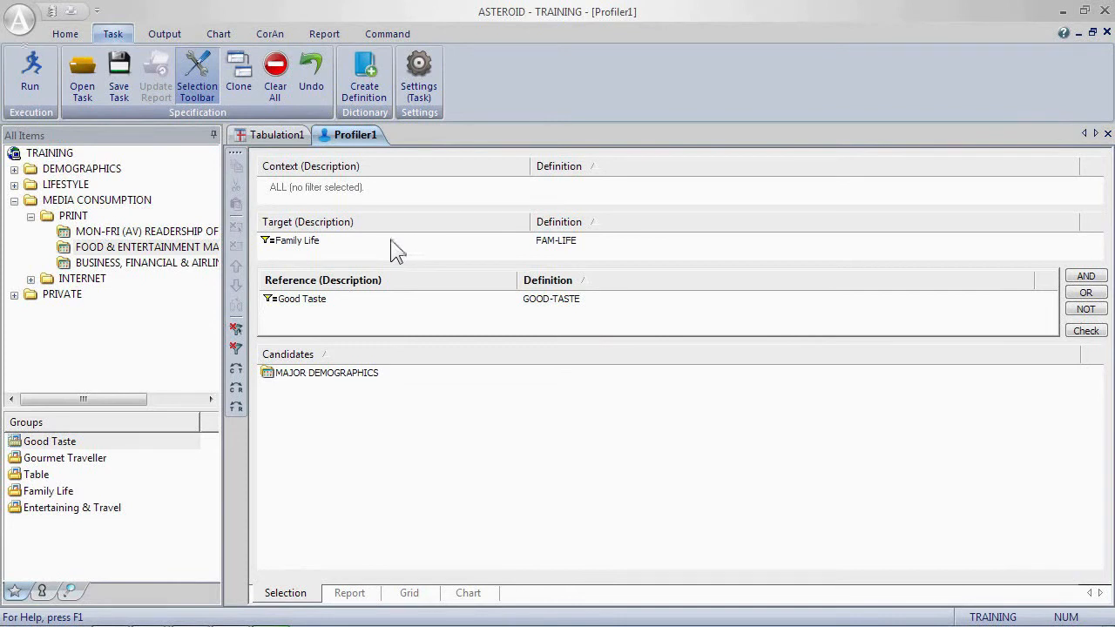
mouse_move(404, 319)
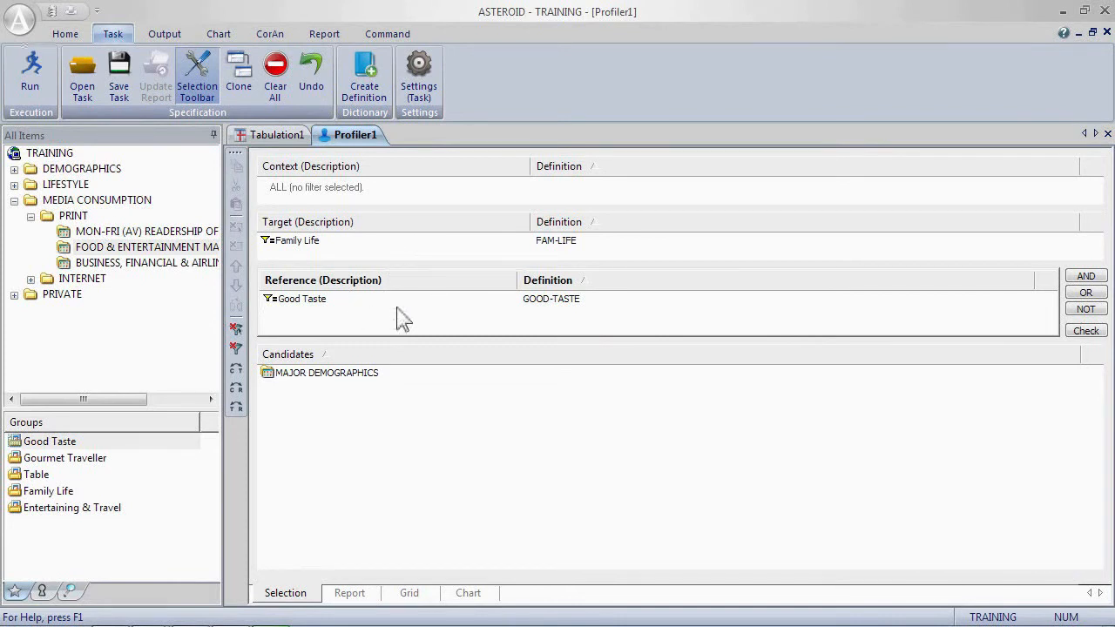
mouse_move(372, 275)
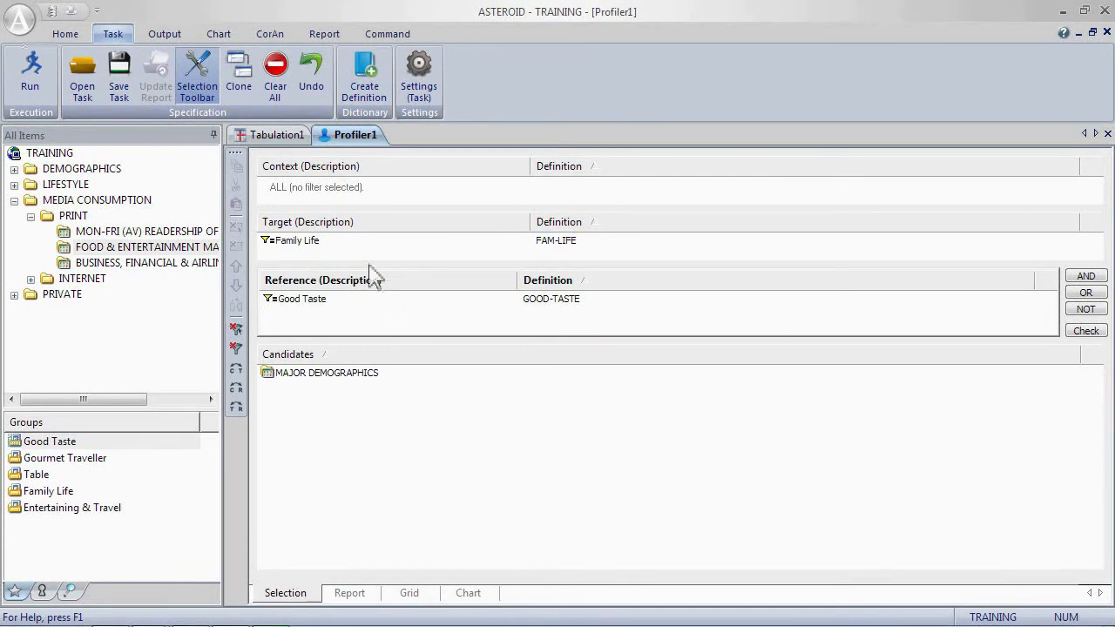
AND the Southern region into the Family Life target, rename it Southern Family Life Readers, show grid.
click(301, 240)
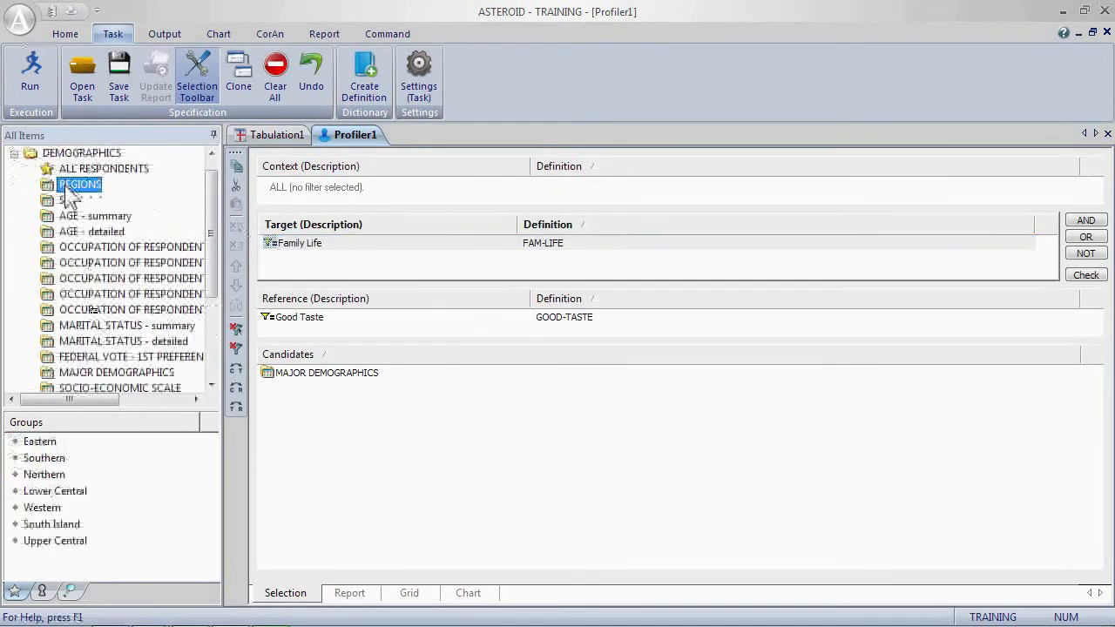
click(44, 457)
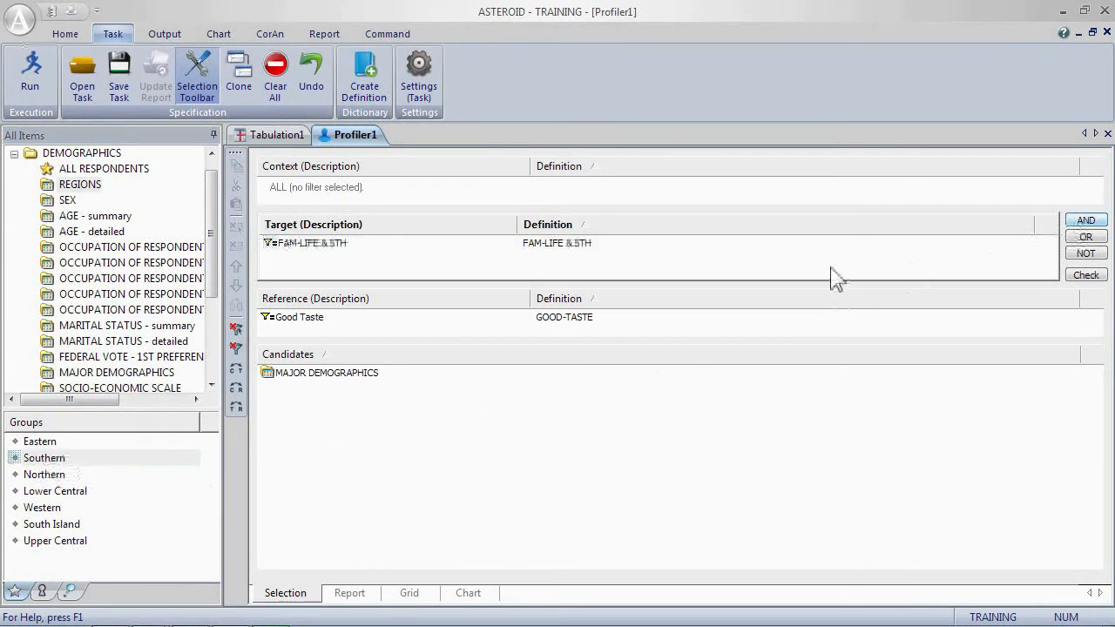
mouse_move(573, 261)
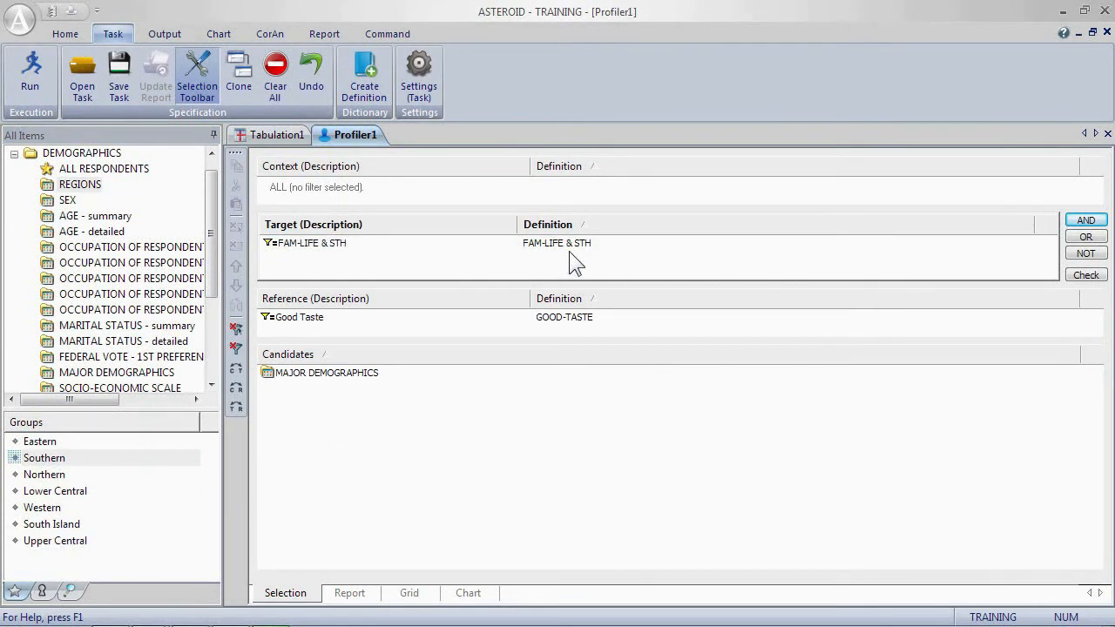
double_click(304, 243)
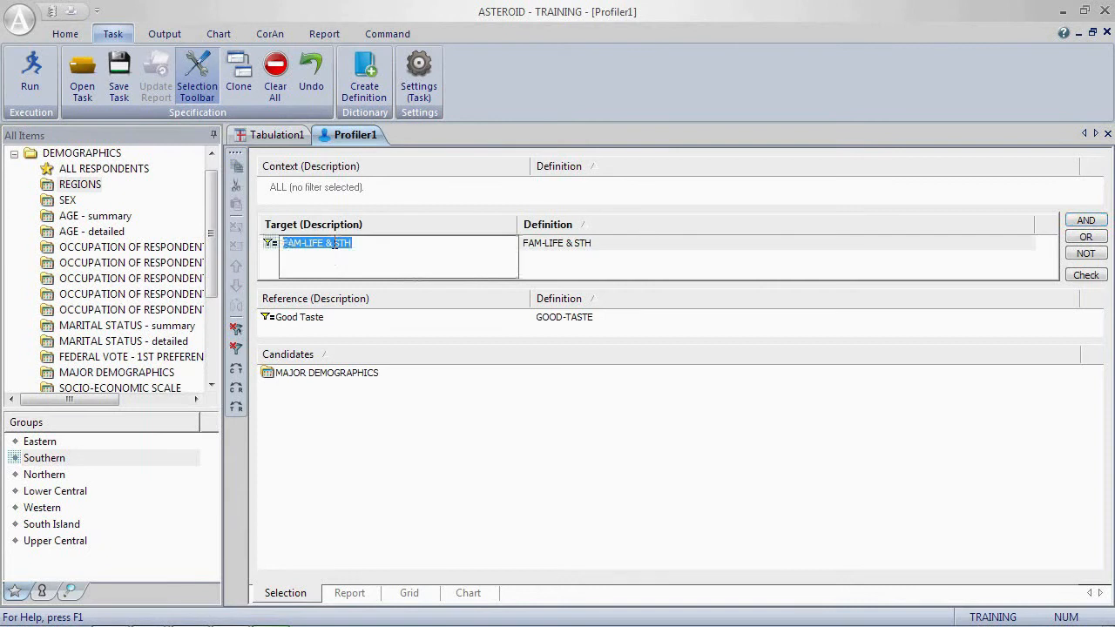
text(Southern Family Life Readers)
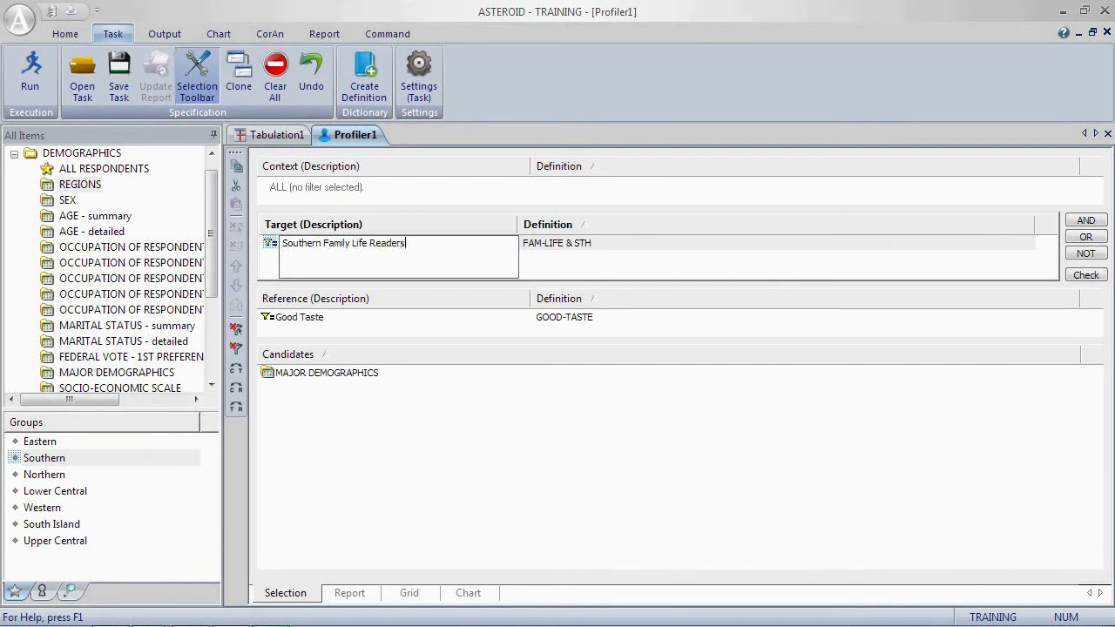
click(349, 243)
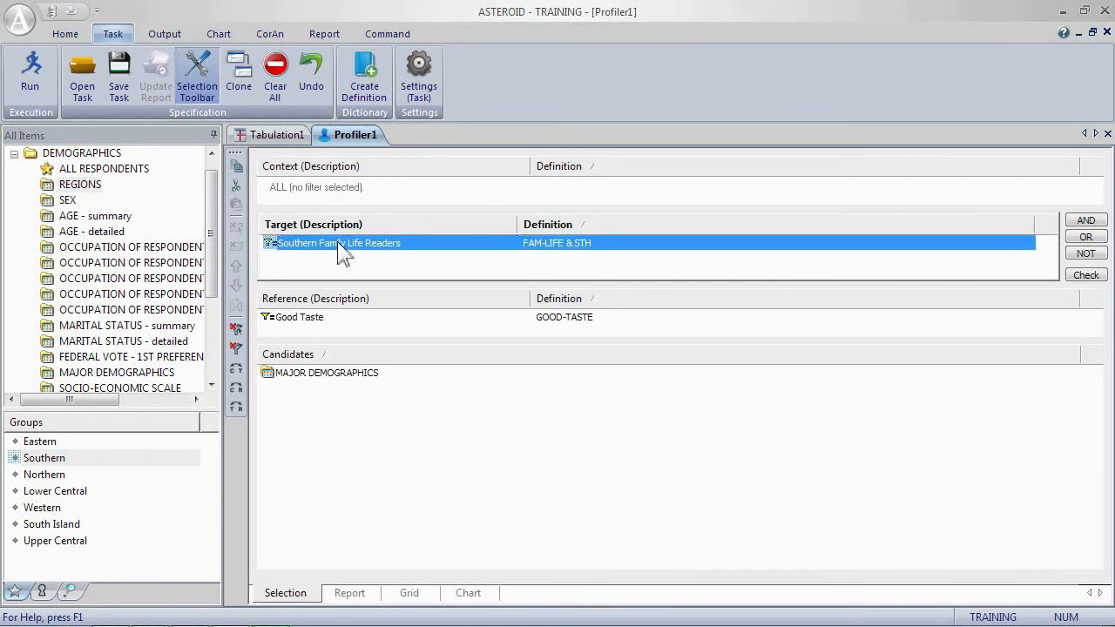
click(387, 593)
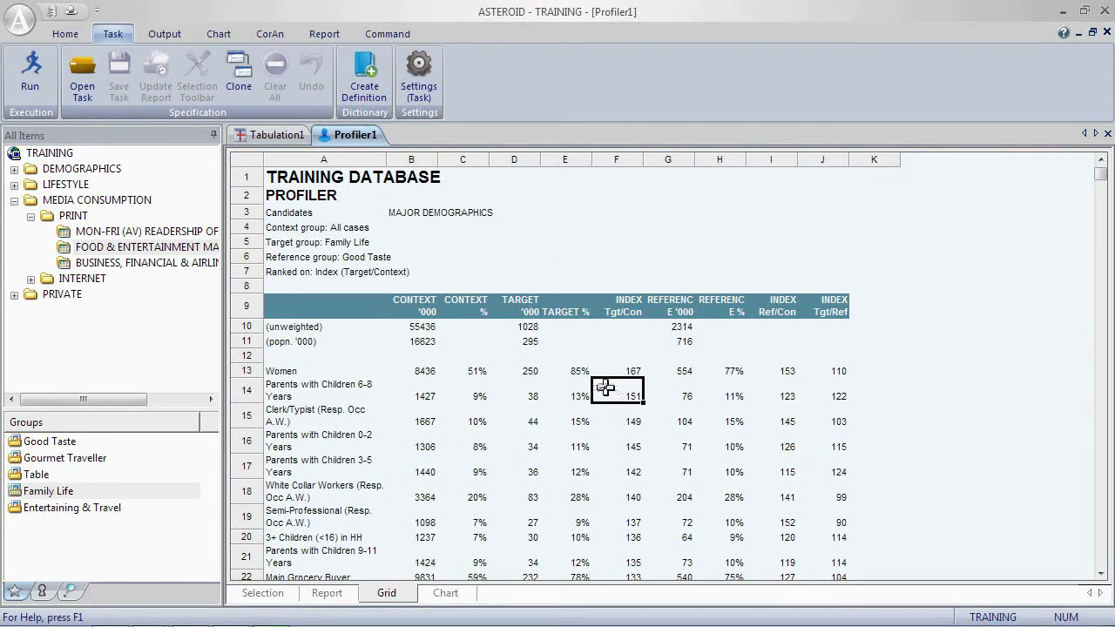
click(565, 390)
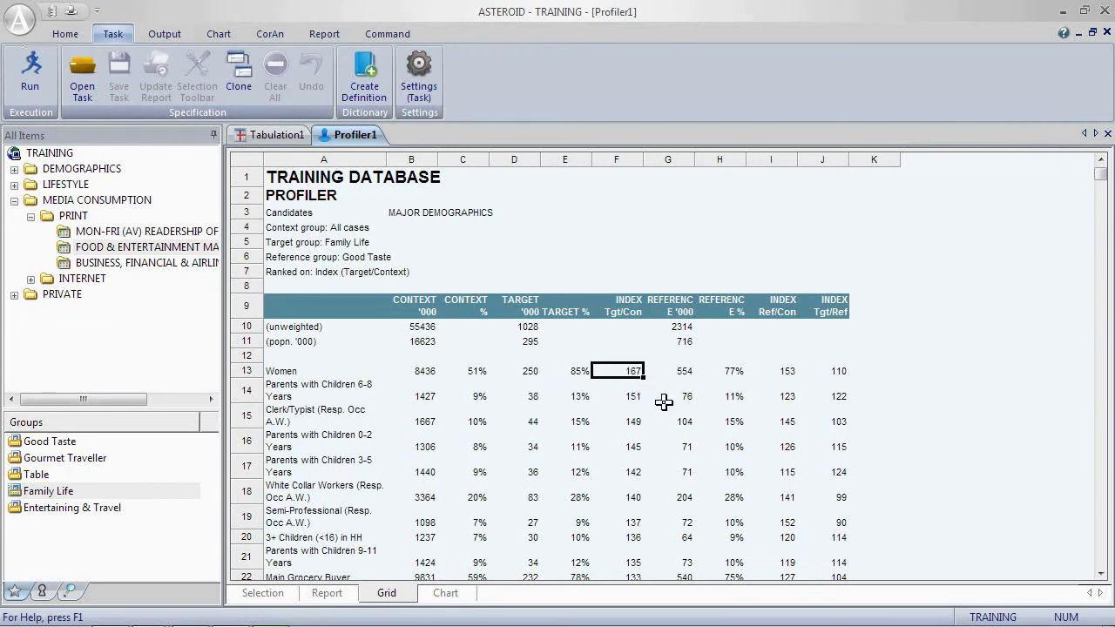
mouse_move(634, 485)
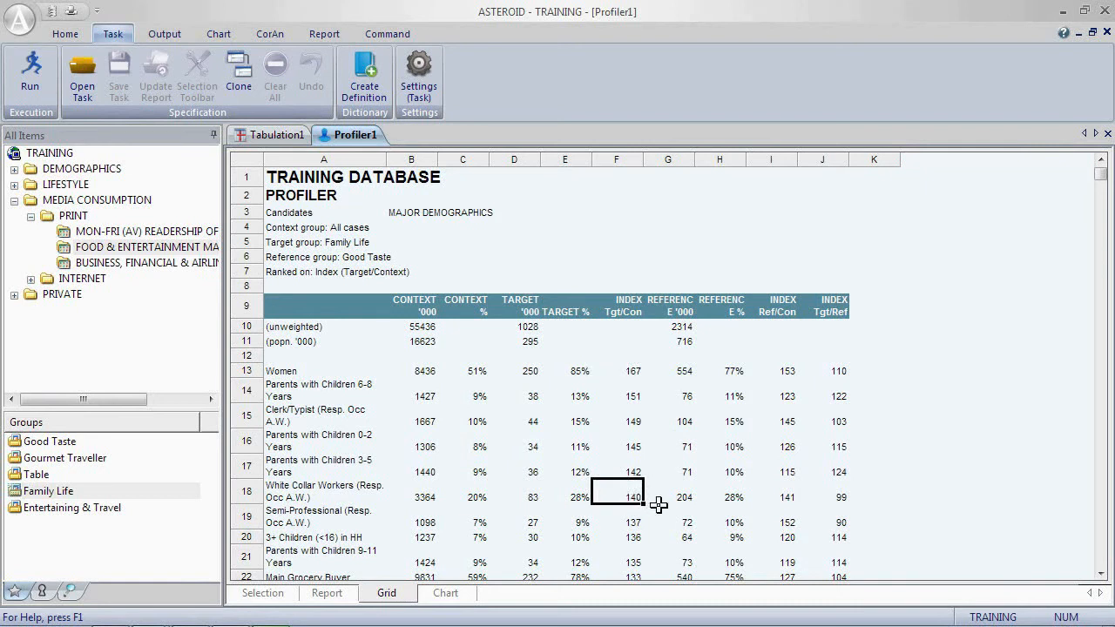
scroll(down, 3)
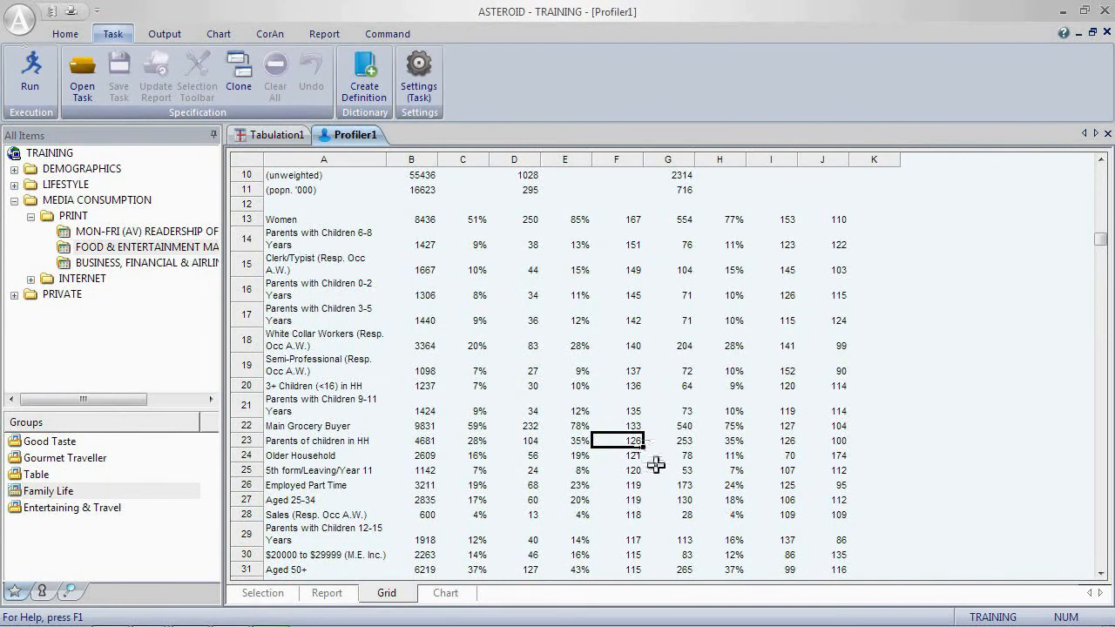
scroll(down, 3)
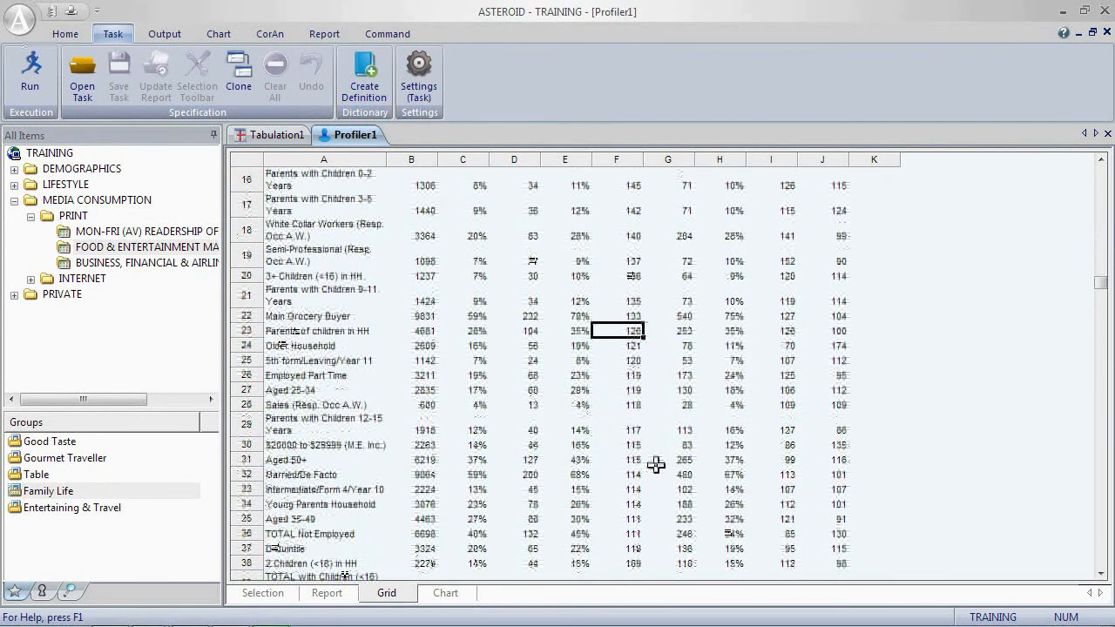